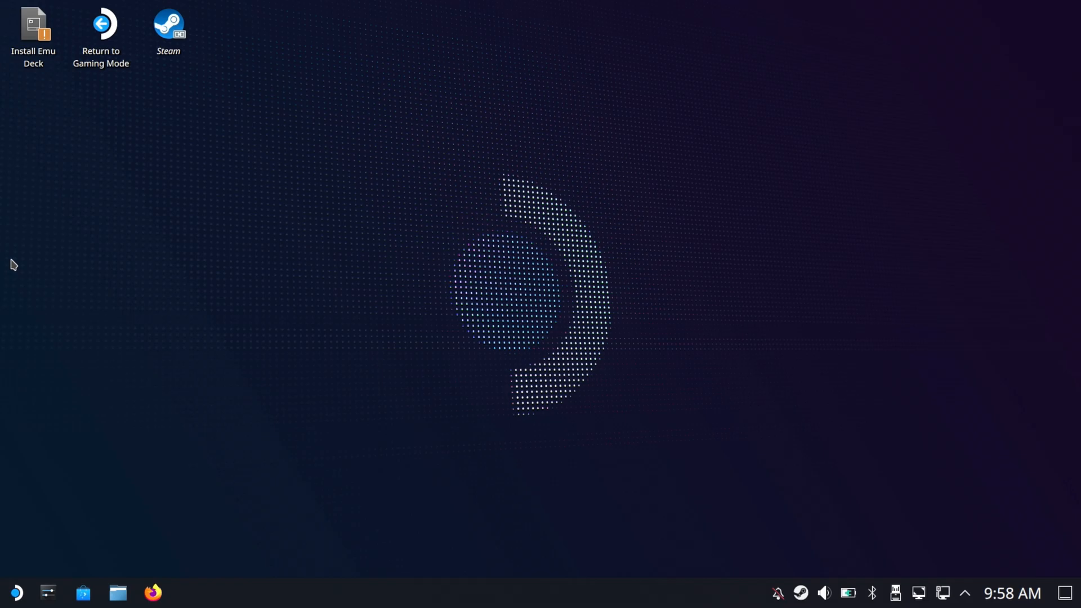
pyautogui.moveTo(299, 454)
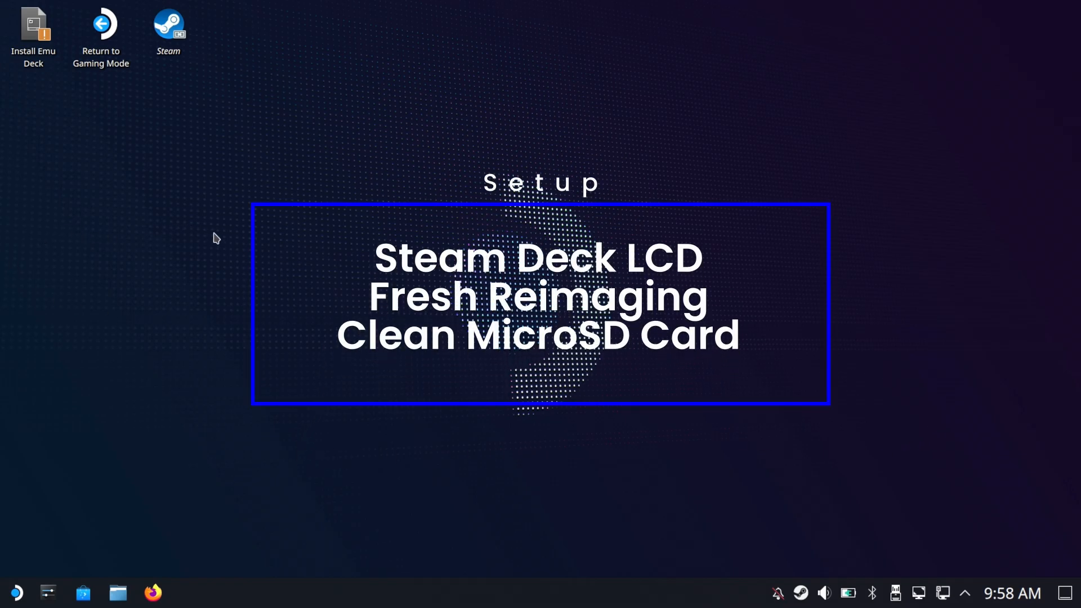
pyautogui.moveTo(177, 276)
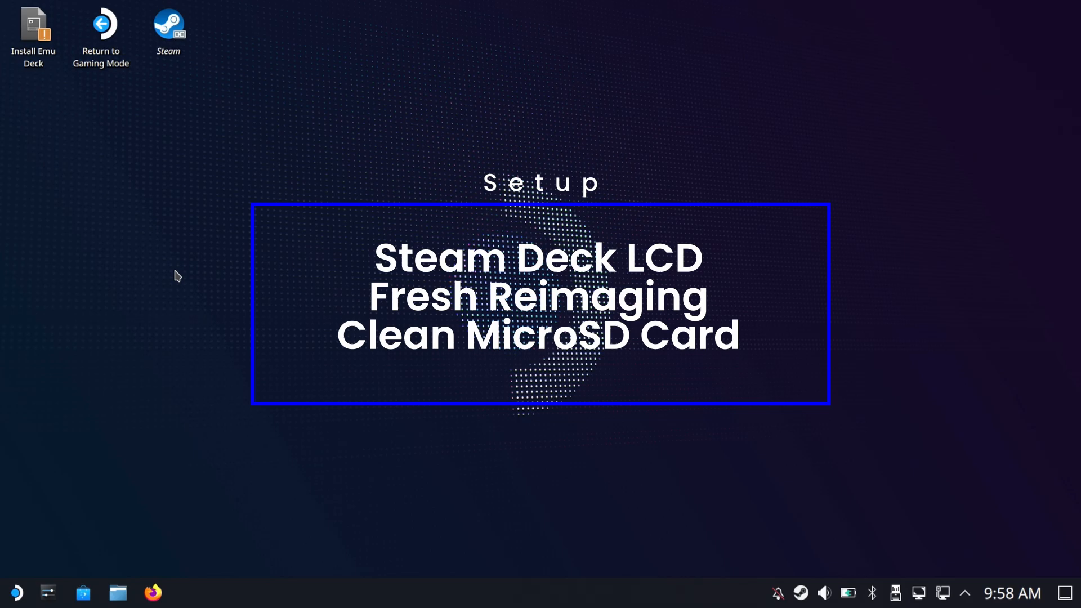
pyautogui.moveTo(177, 372)
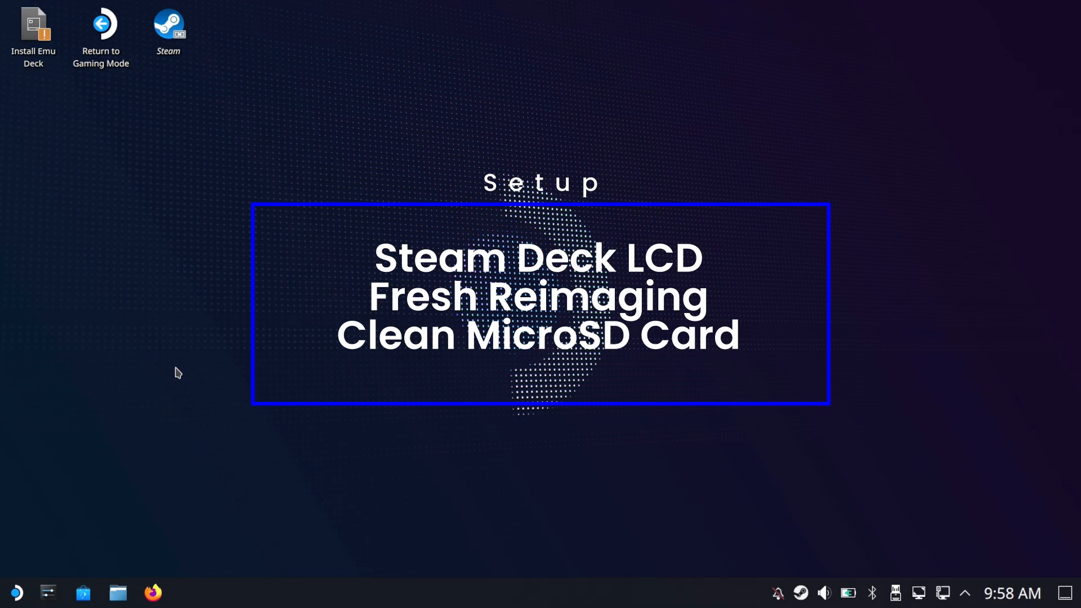
pyautogui.moveTo(132, 592)
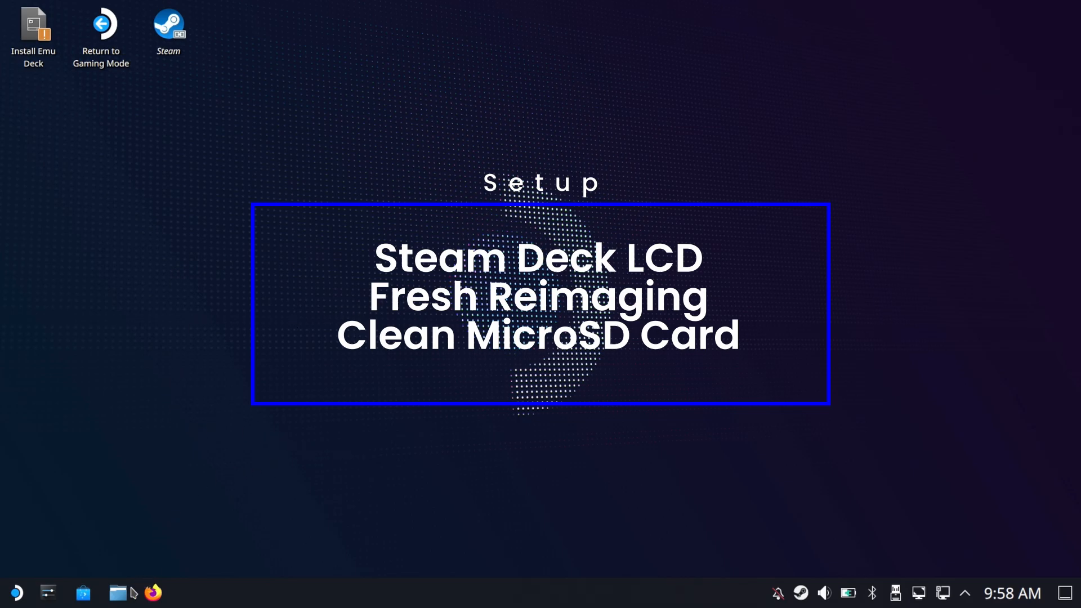
# Step: Read the home folder's Properties: 3.6 GiB used, 932.2 GiB free of 938.4 GiB
pyautogui.click(116, 593)
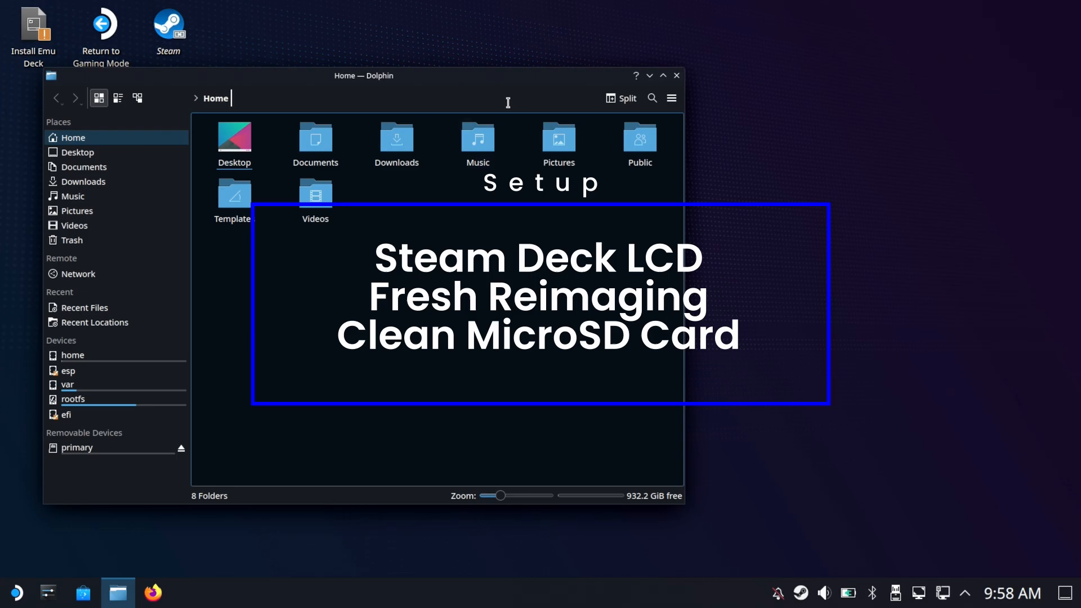
pyautogui.moveTo(513, 97)
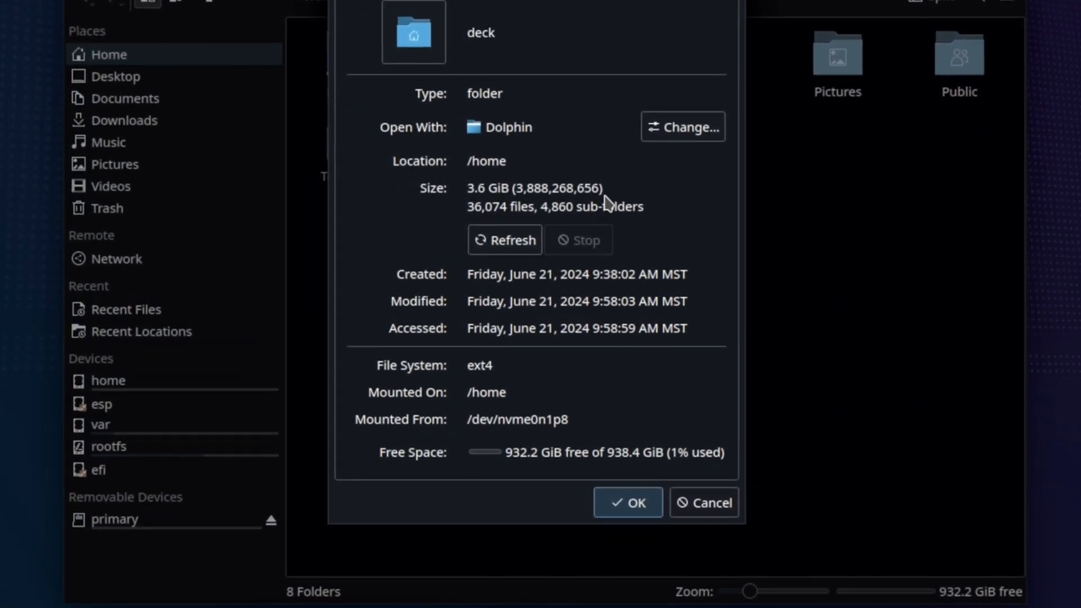
pyautogui.moveTo(495, 222)
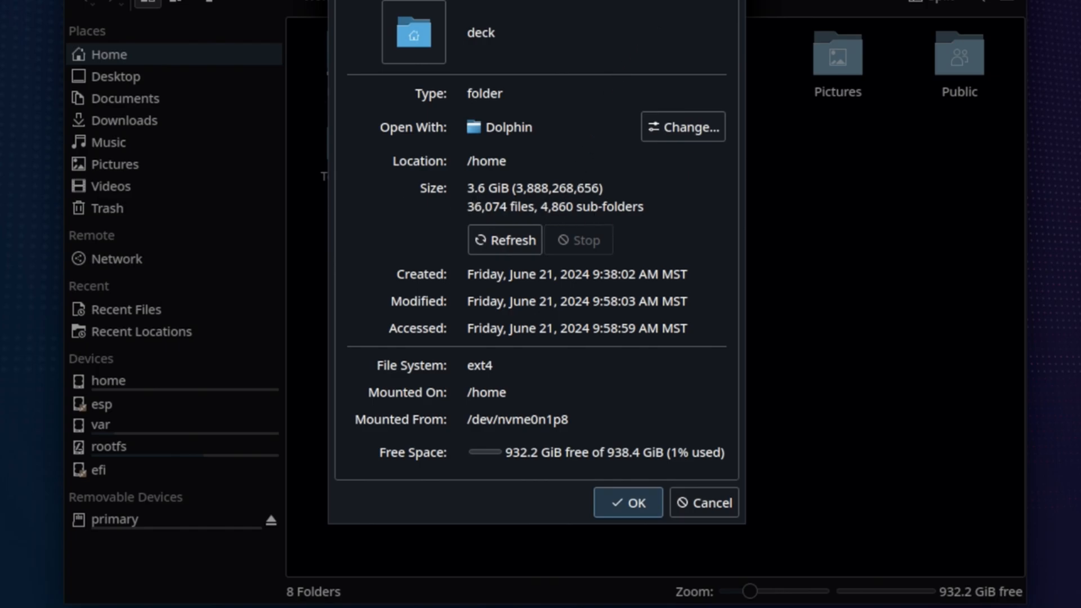
pyautogui.click(627, 502)
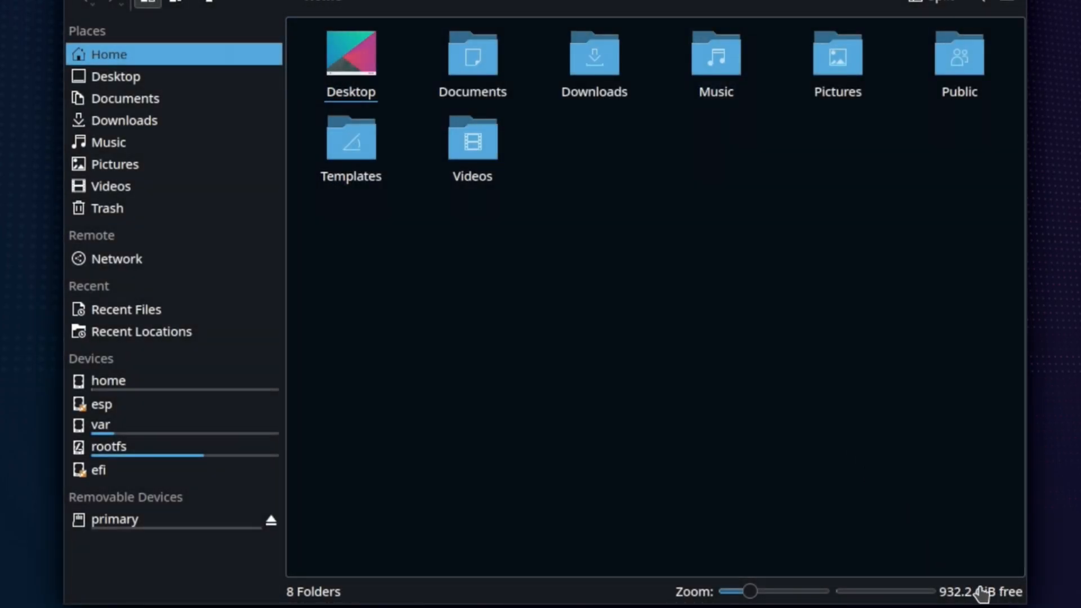
pyautogui.moveTo(1047, 603)
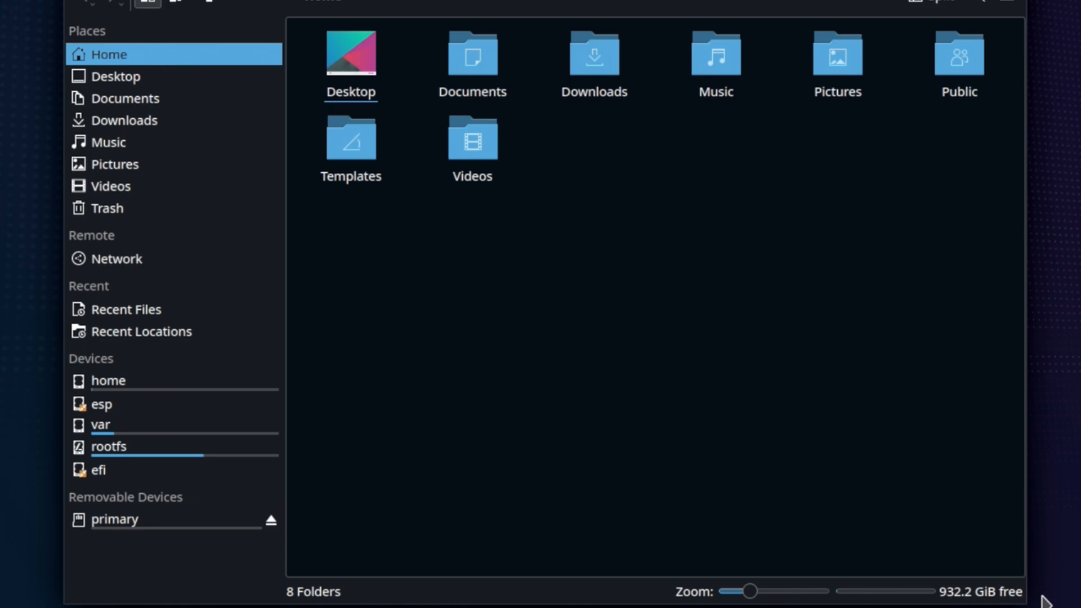
# Step: Read the 'primary' card's Properties (116.6 GiB free of 116.7 GiB), then close Dolphin
pyautogui.click(115, 519)
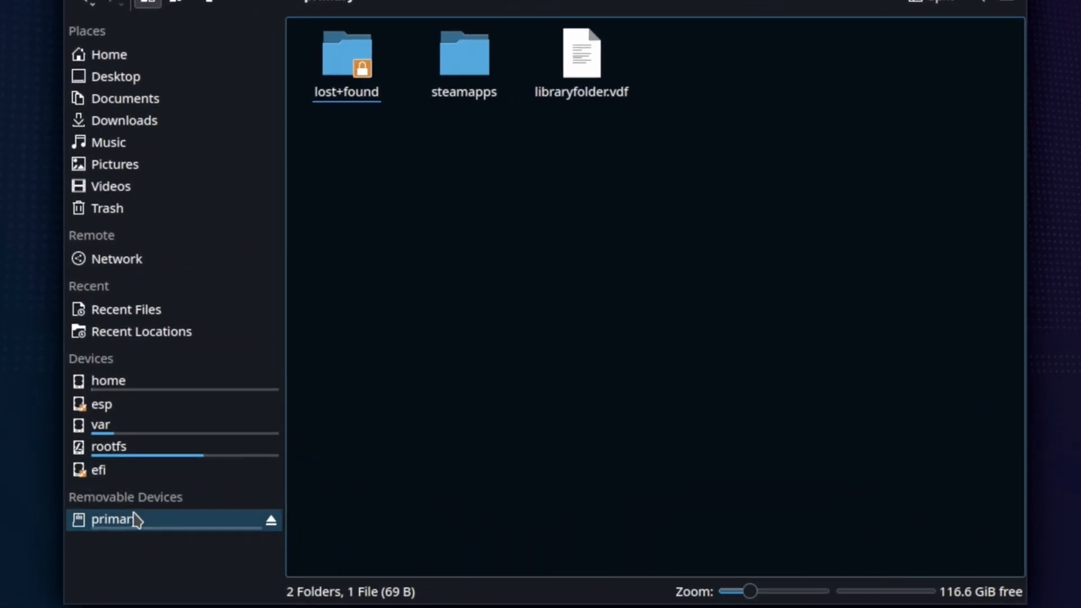
pyautogui.rightClick(114, 519)
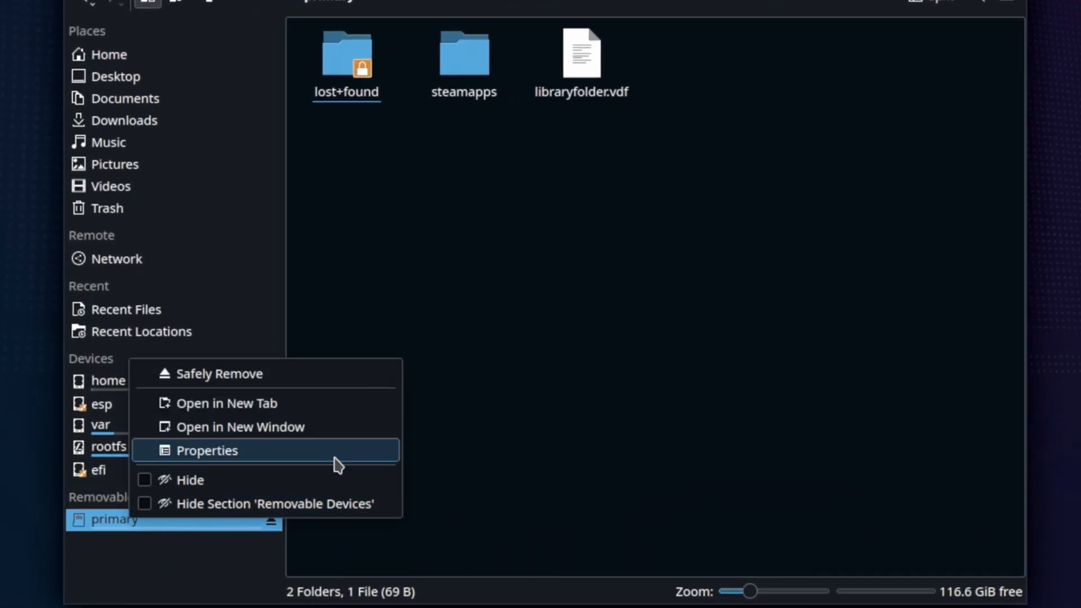
pyautogui.click(207, 450)
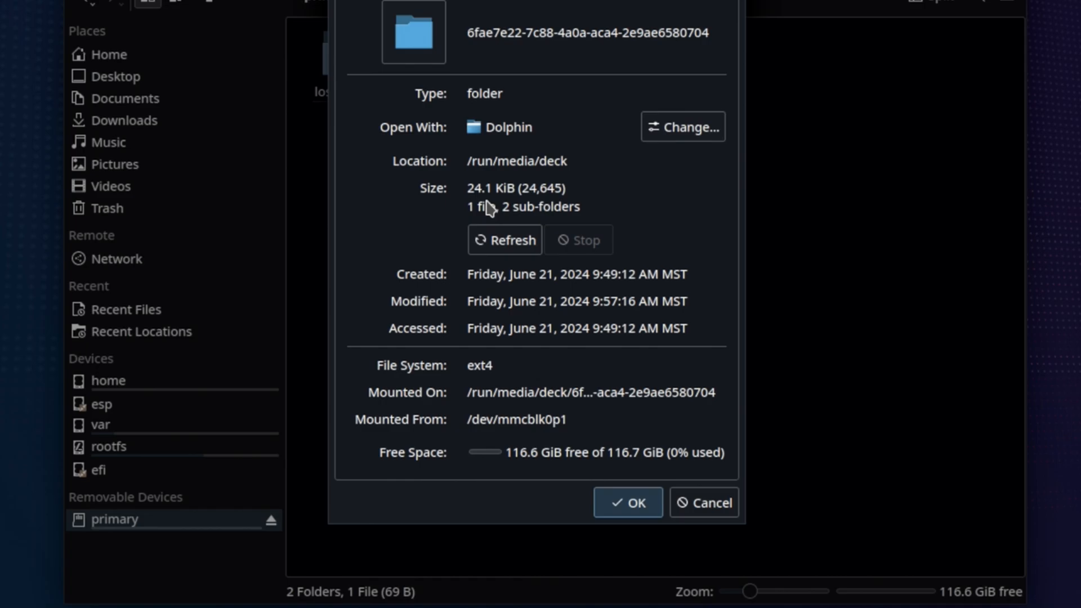
pyautogui.moveTo(676, 220)
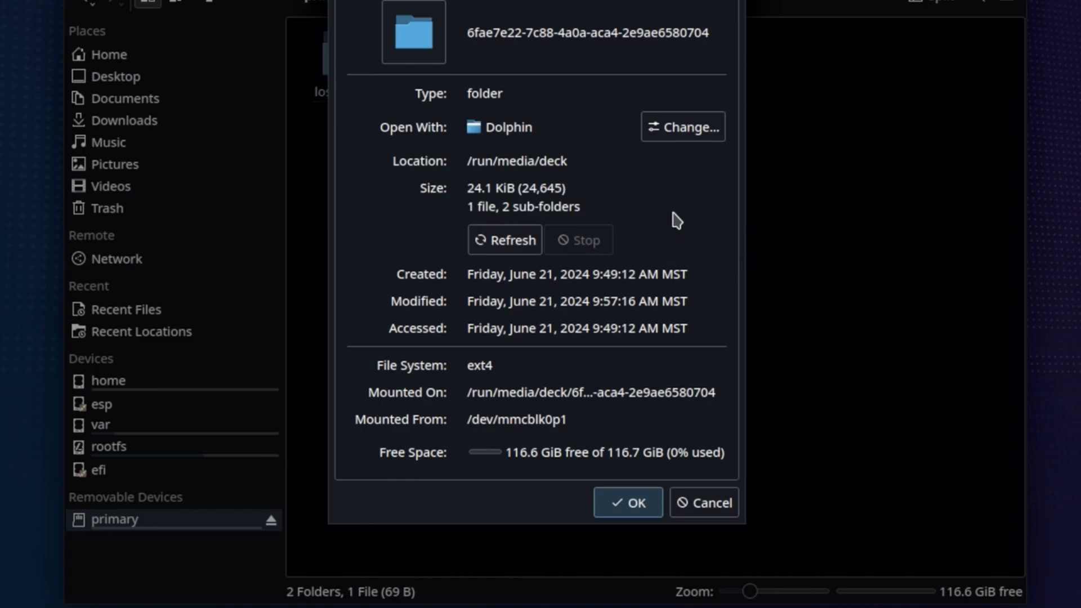
pyautogui.moveTo(704, 564)
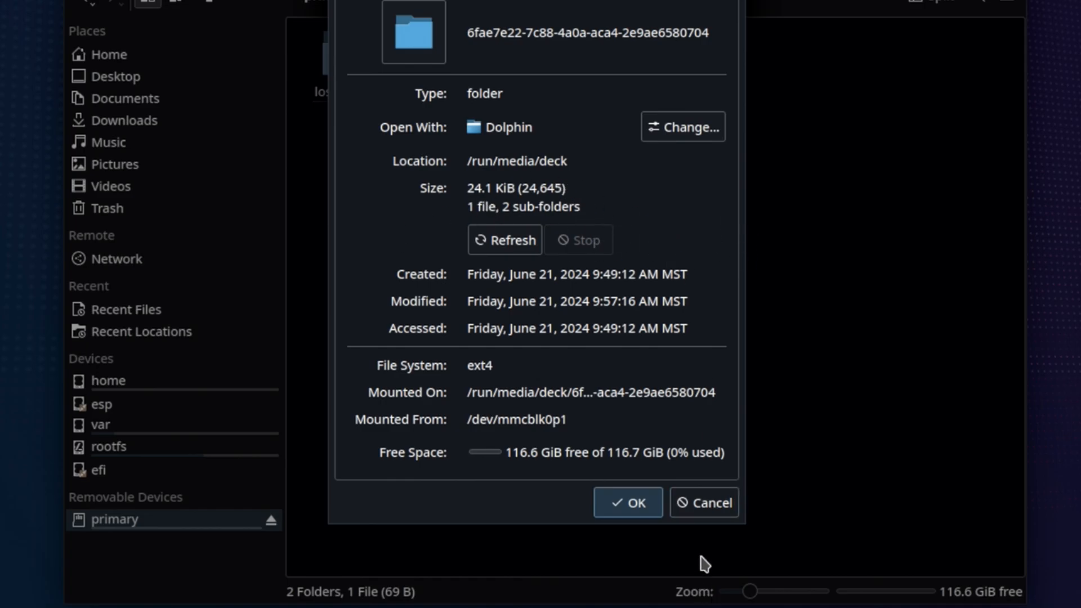
pyautogui.click(628, 501)
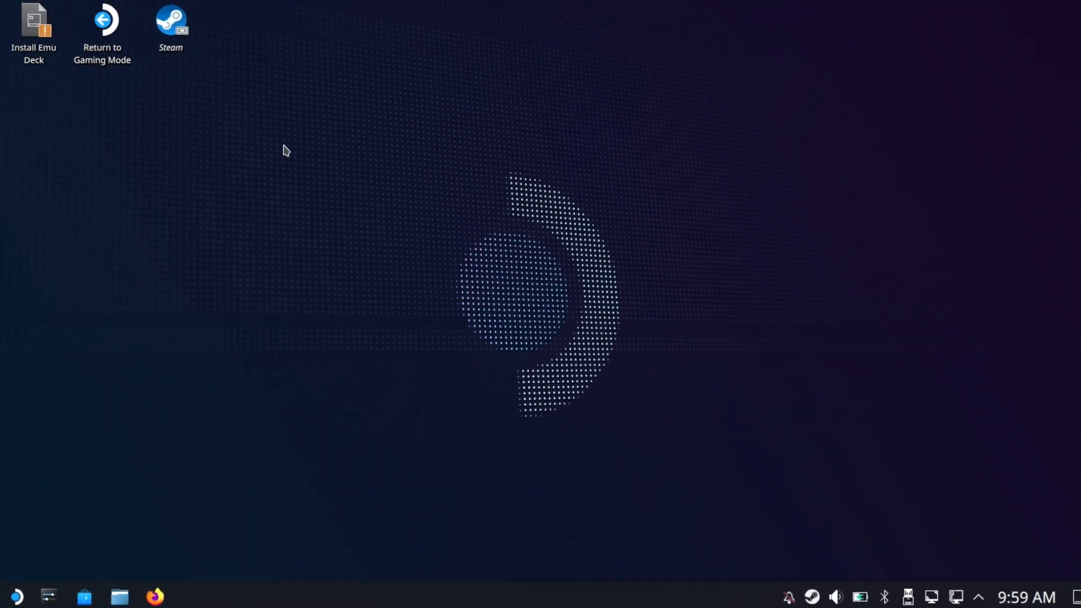
# Step: Launch the Install EmuDeck desktop icon and confirm its warning with Continue
pyautogui.doubleClick(33, 31)
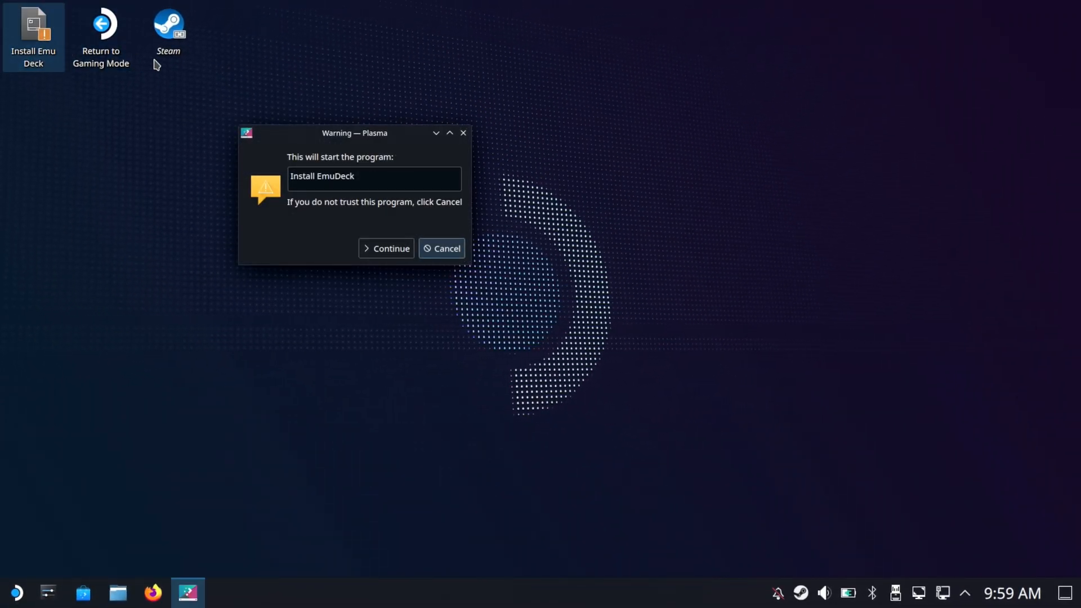
pyautogui.click(386, 248)
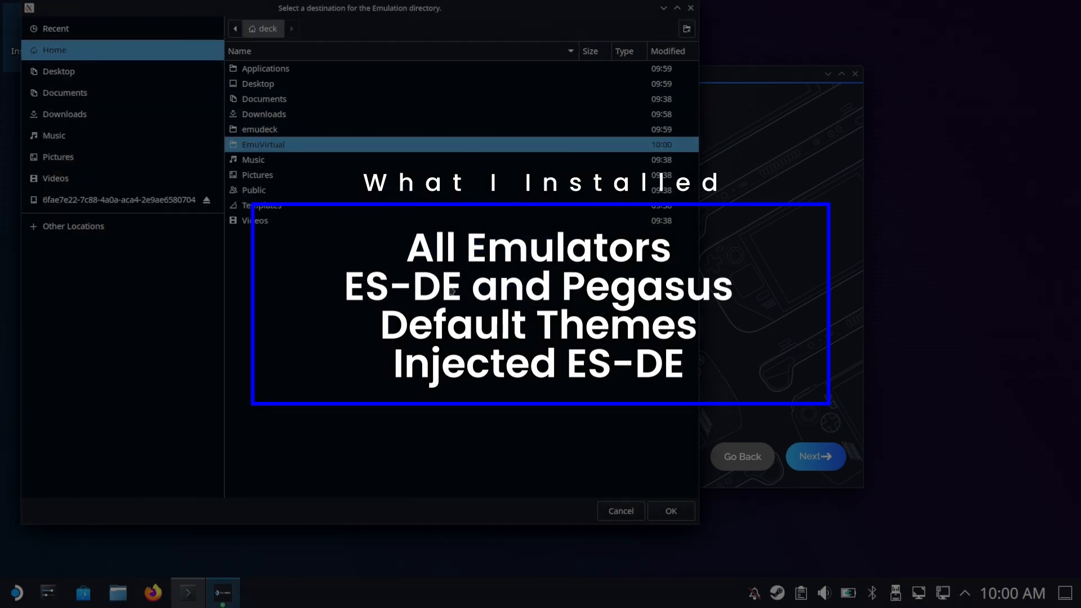
# Step: Confirm the Emulation folder destination and accept the default emulators, frontends and ES-DE theme
pyautogui.click(670, 511)
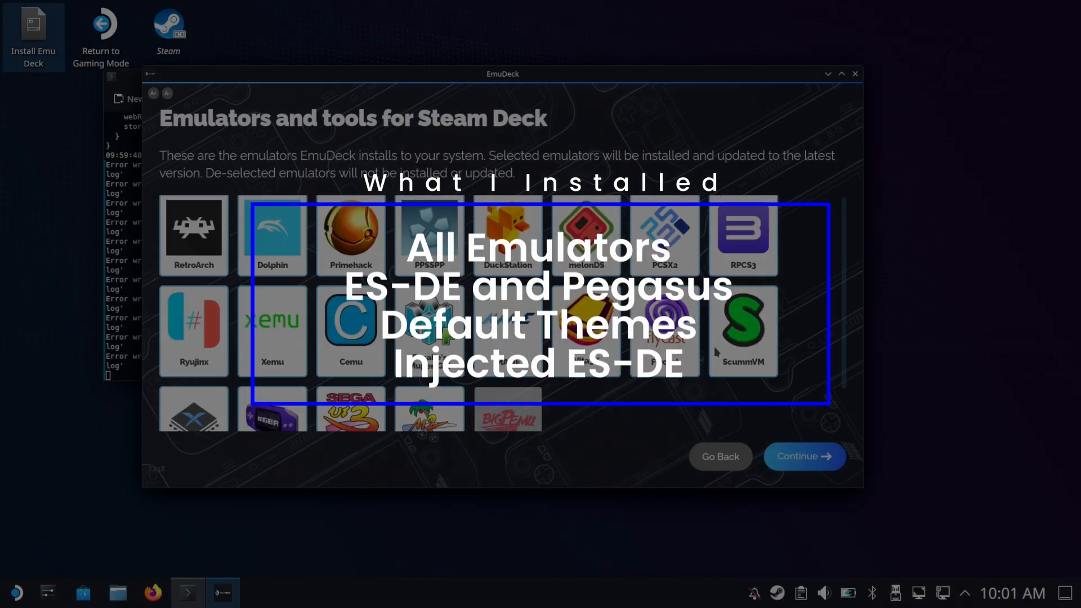
pyautogui.click(803, 456)
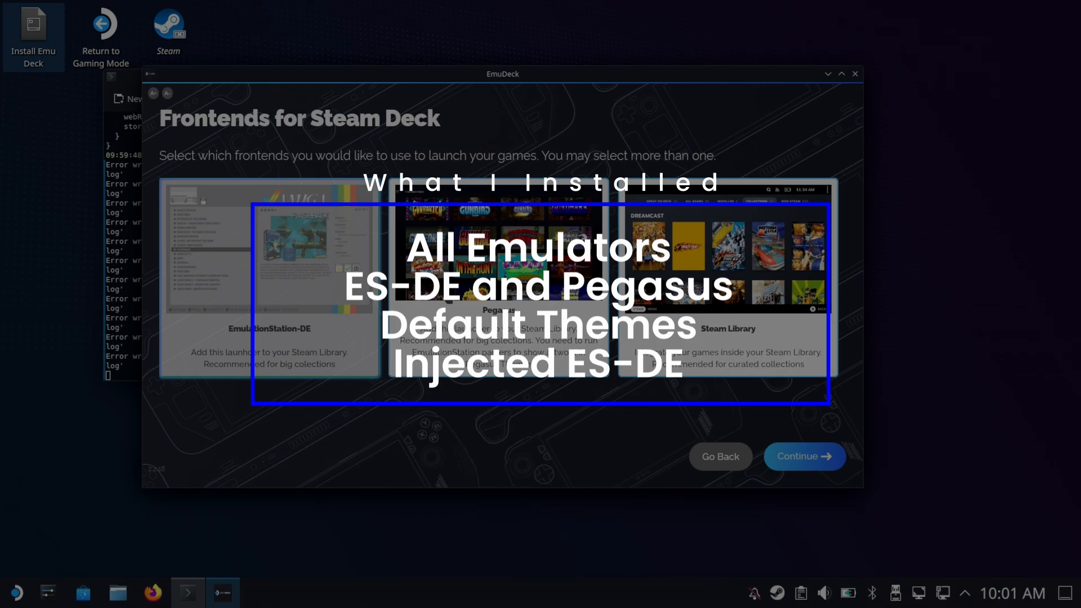
pyautogui.click(803, 456)
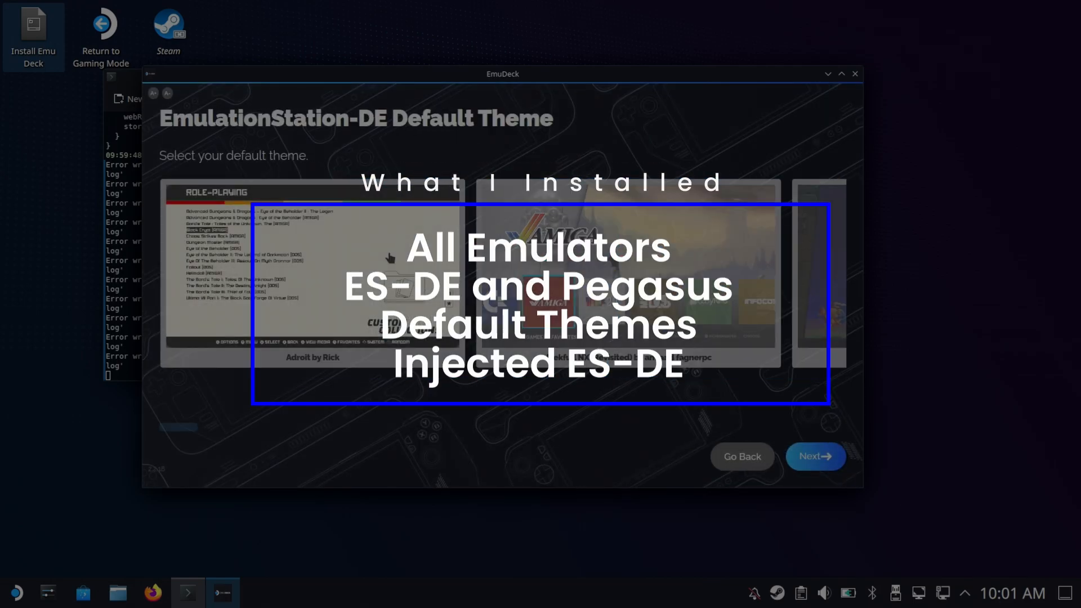
pyautogui.click(815, 455)
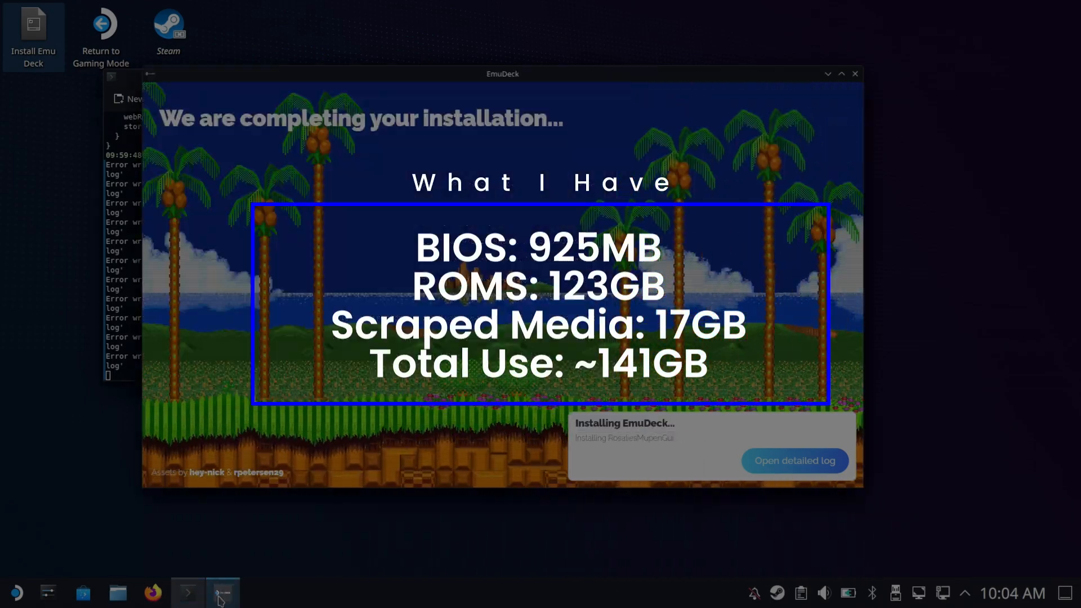
# Step: Close the Konsole log and the 'Installation complete' EmuDeck window
pyautogui.click(187, 592)
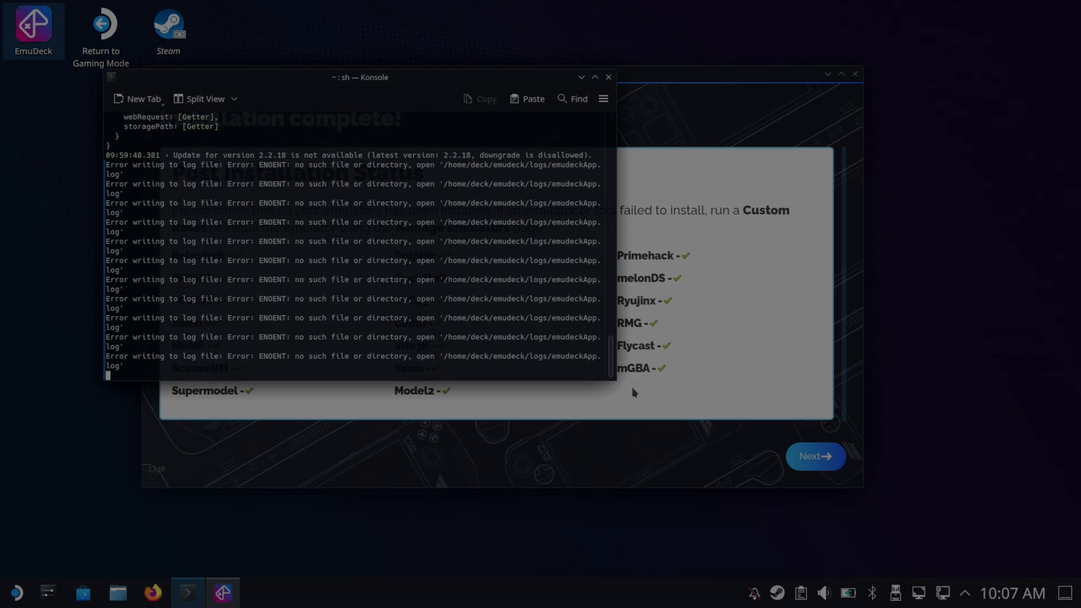
pyautogui.moveTo(172, 599)
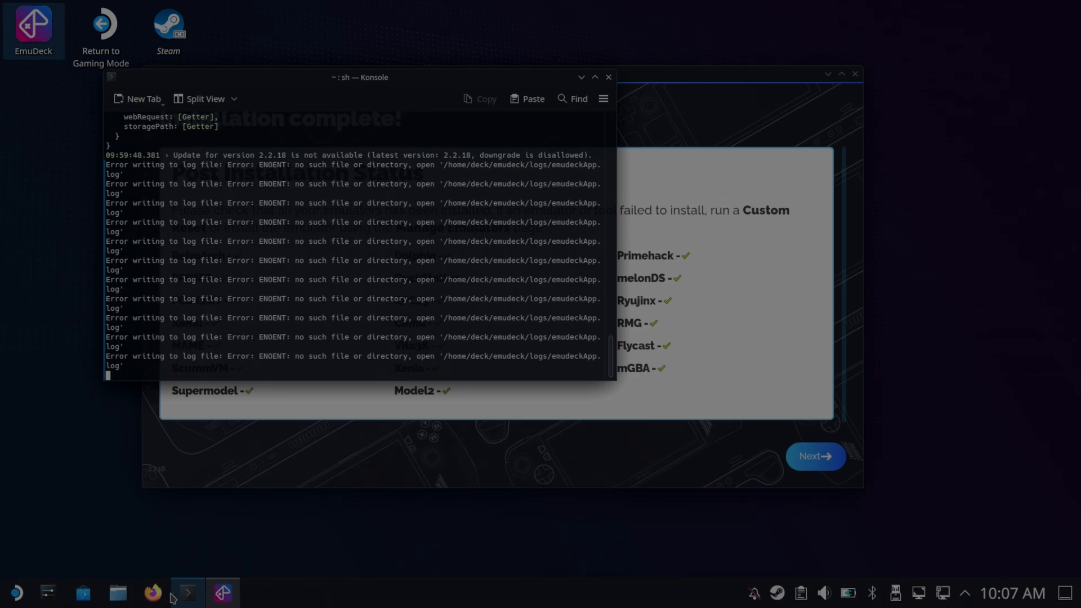
pyautogui.click(606, 77)
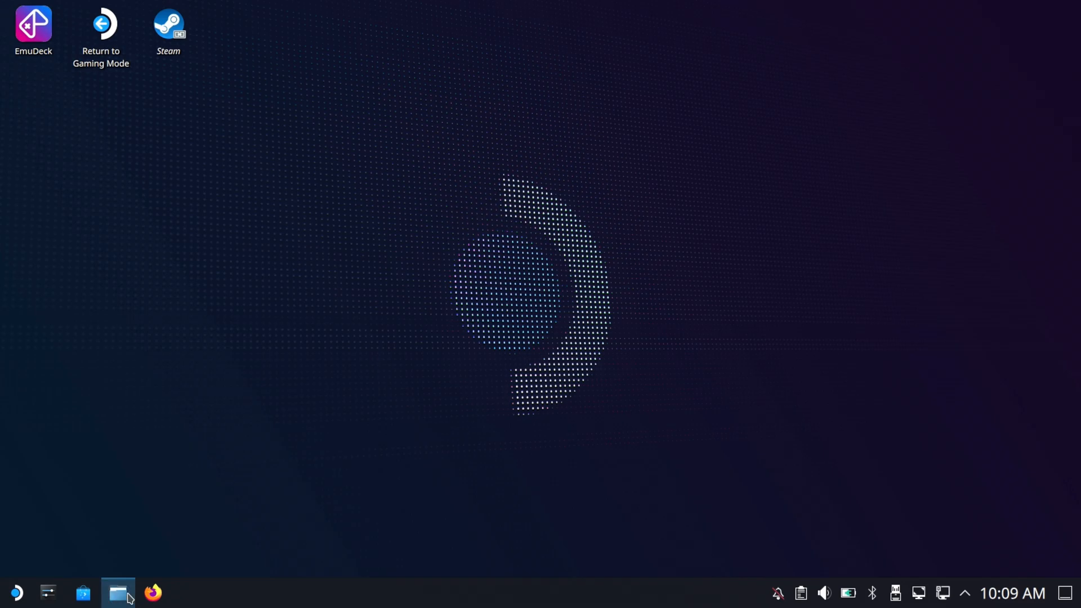
# Step: Reopen Dolphin and read Home's post-install Properties: 11.8 GiB used, 923.7 GiB free
pyautogui.click(118, 593)
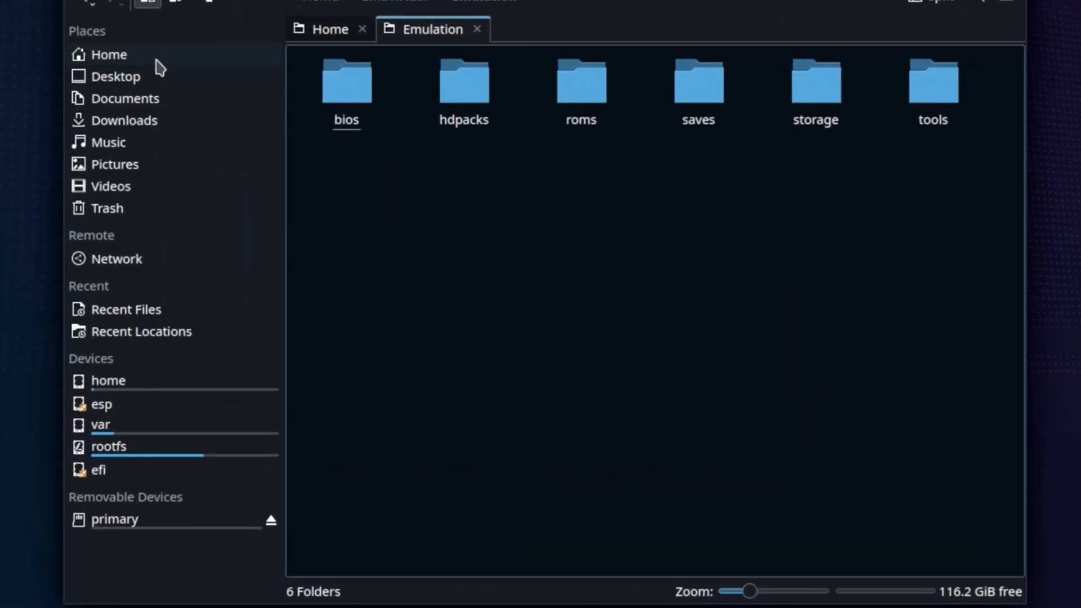
pyautogui.click(108, 55)
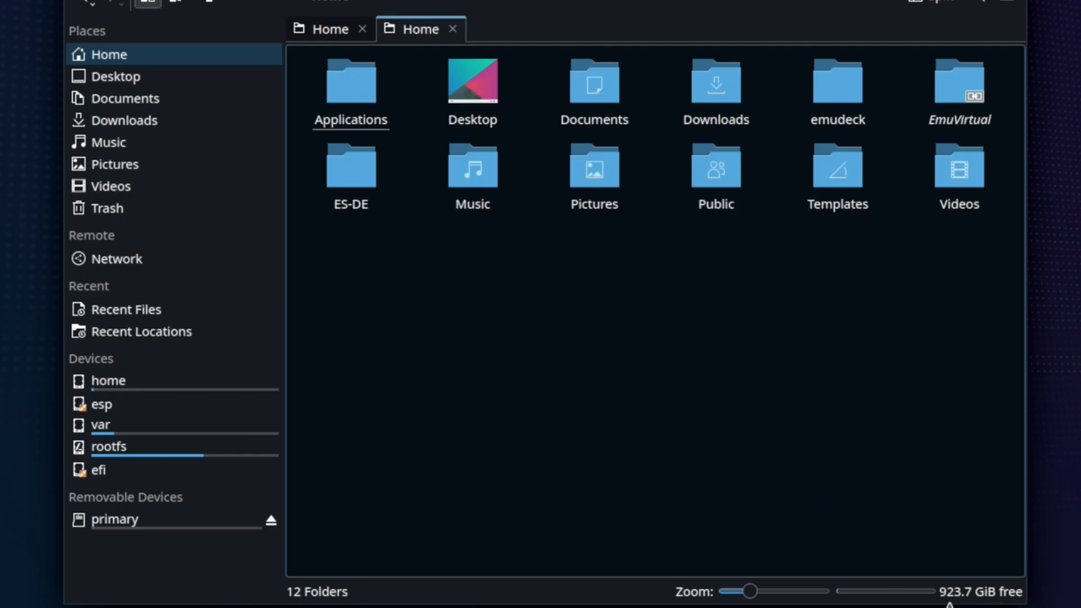
pyautogui.rightClick(107, 54)
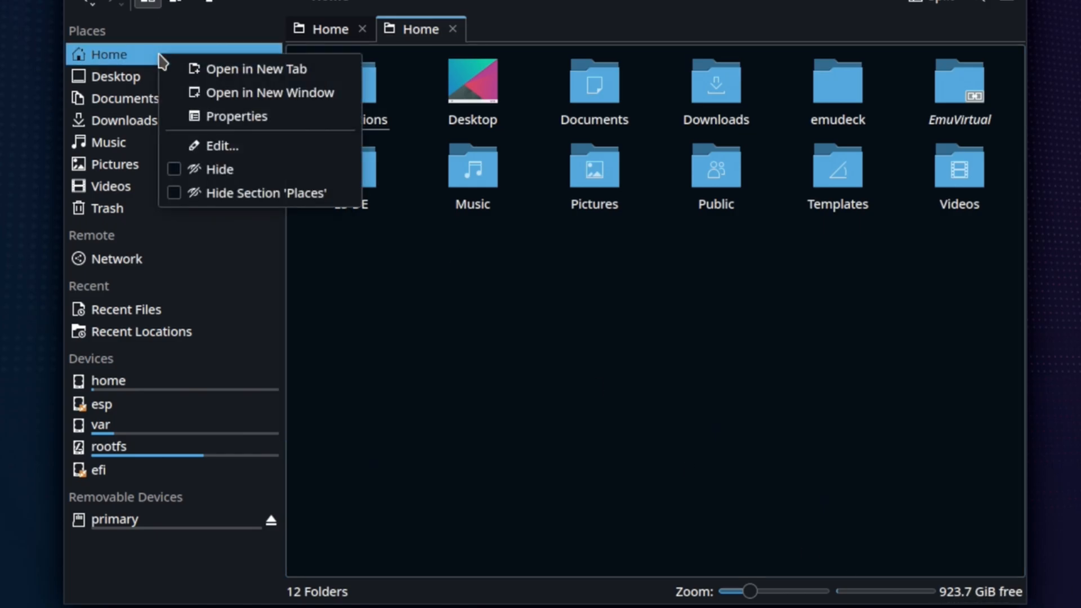
pyautogui.click(237, 116)
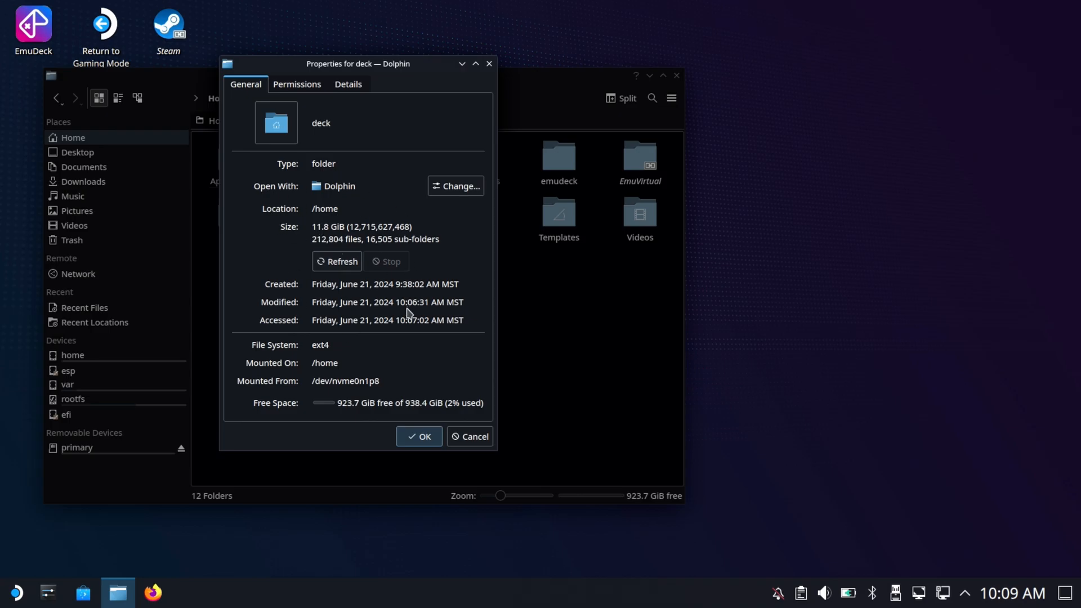
pyautogui.moveTo(474, 436)
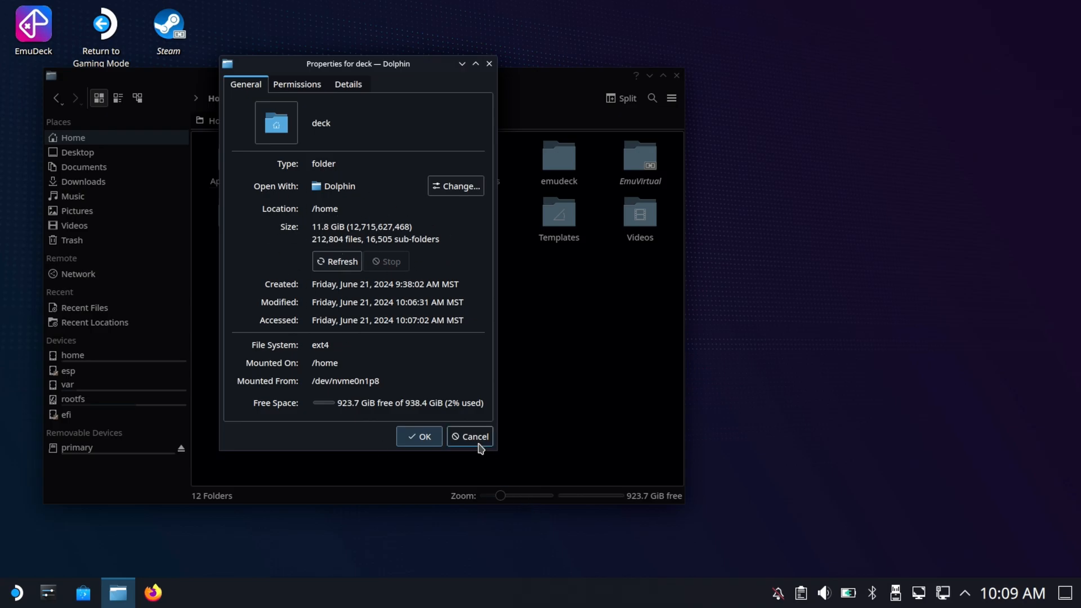
pyautogui.click(470, 436)
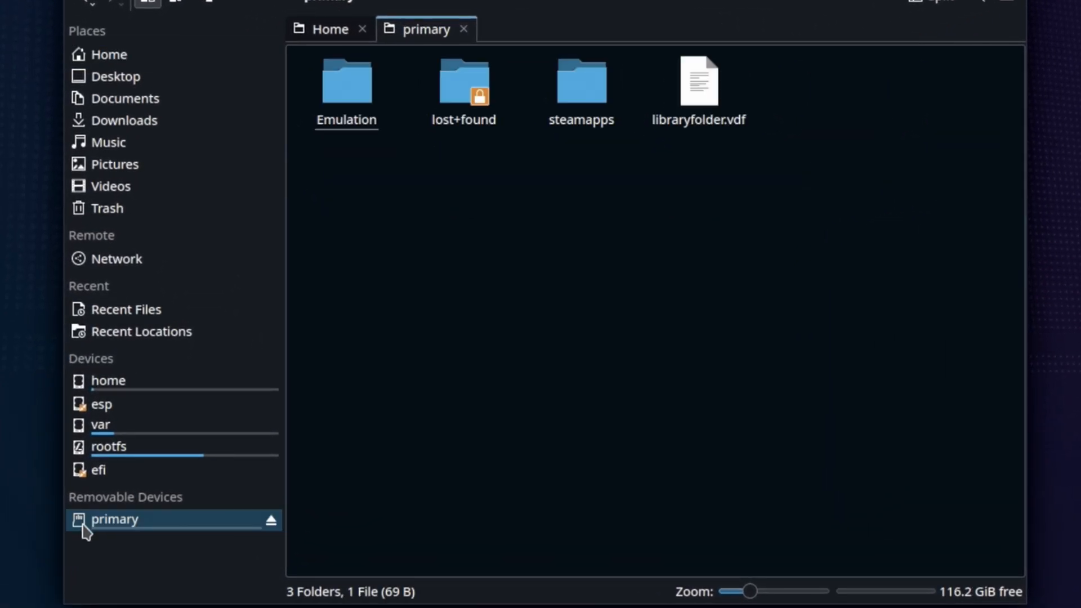
pyautogui.moveTo(1007, 593)
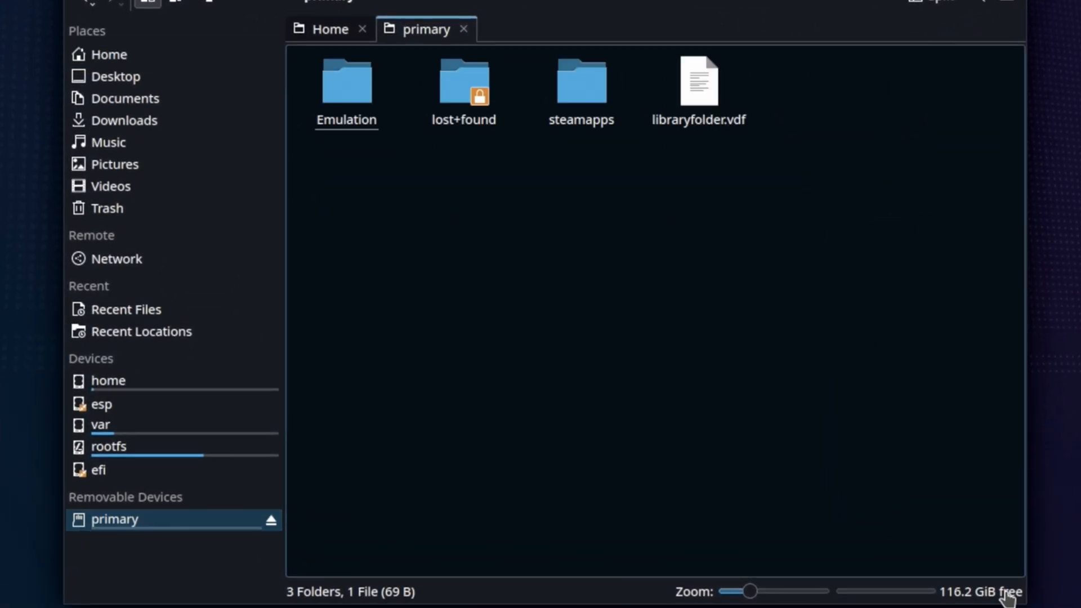
pyautogui.moveTo(212, 506)
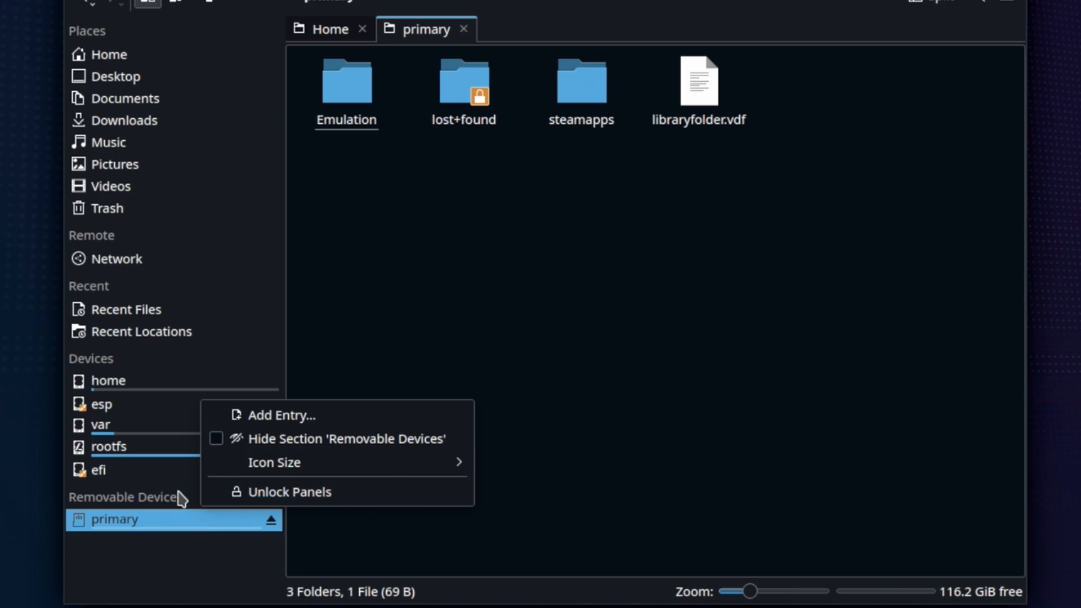
# Step: Read the 'primary' card's post-install Properties: 326.4 MiB used, 116.2 GiB free
pyautogui.rightClick(114, 520)
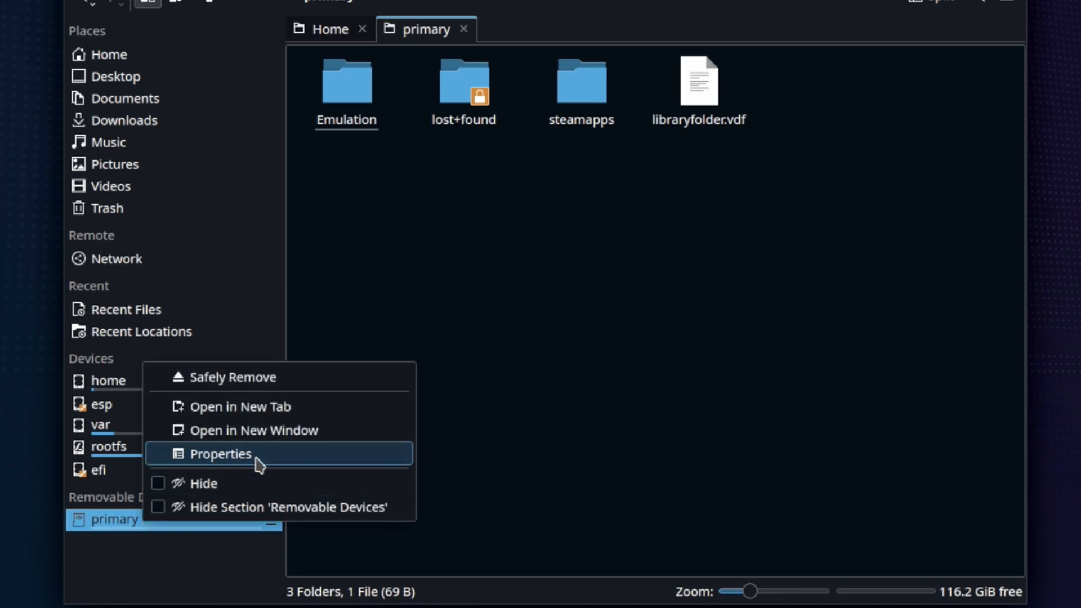
pyautogui.click(221, 454)
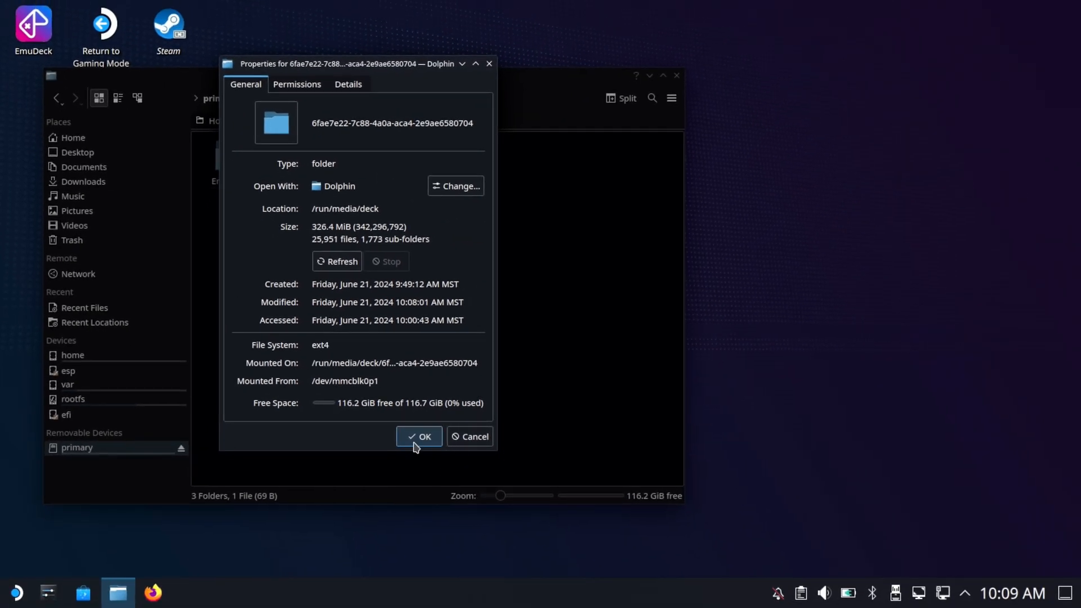
pyautogui.click(418, 436)
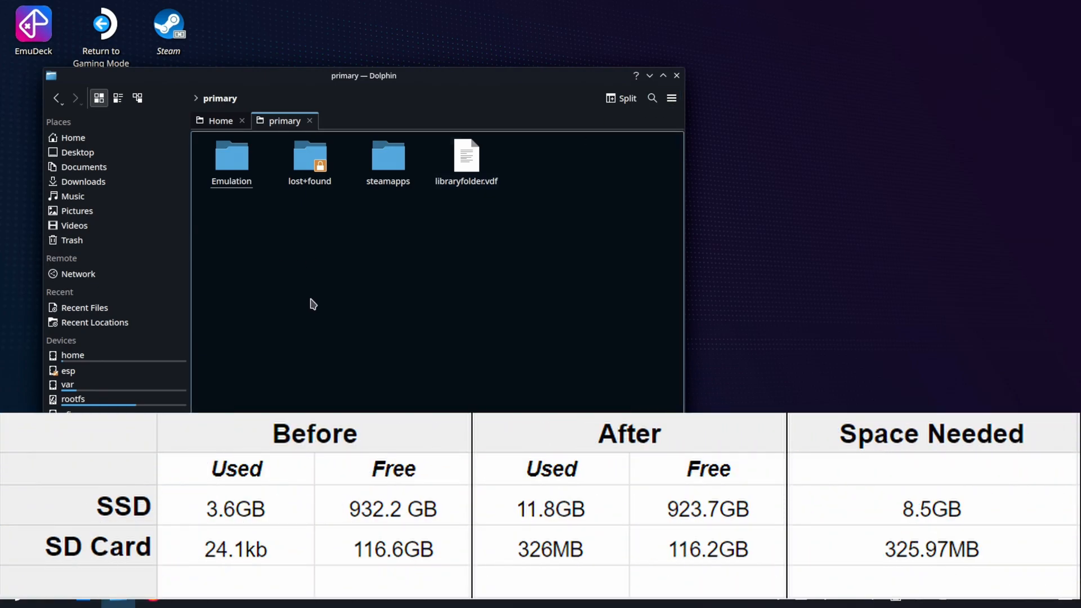
# Step: Browse the card's Emulation folder (bios, hdpacks, roms, saves, storage, tools), then close Dolphin
pyautogui.doubleClick(231, 156)
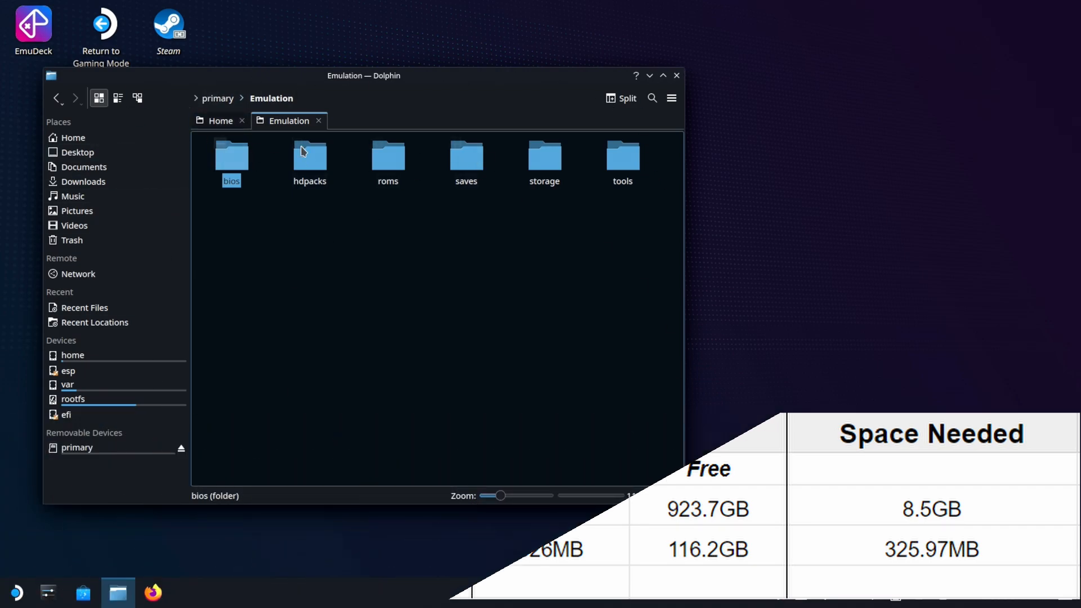
pyautogui.click(465, 162)
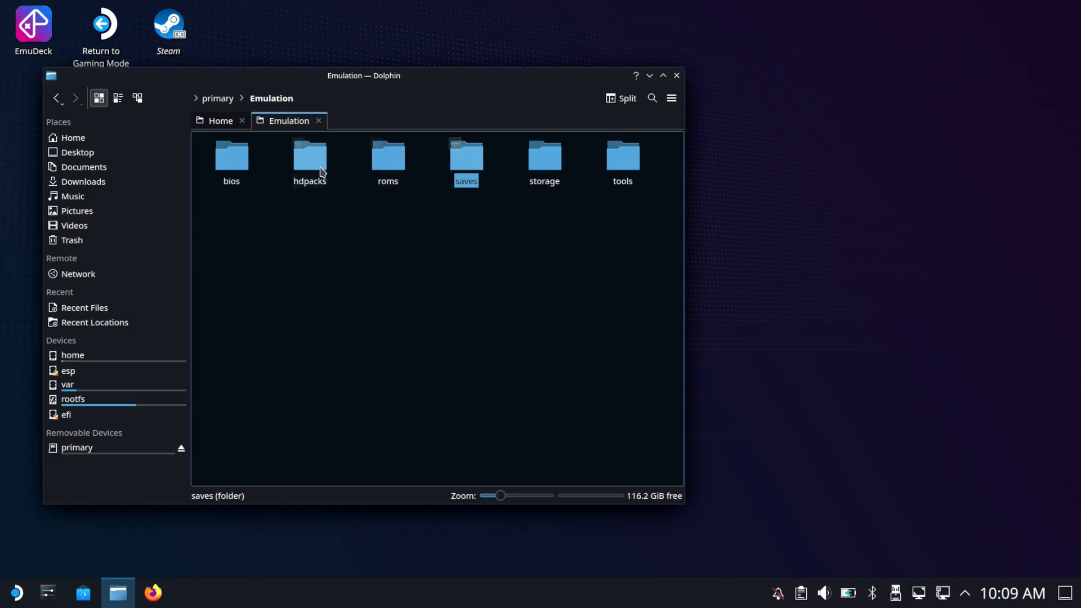
pyautogui.moveTo(737, 85)
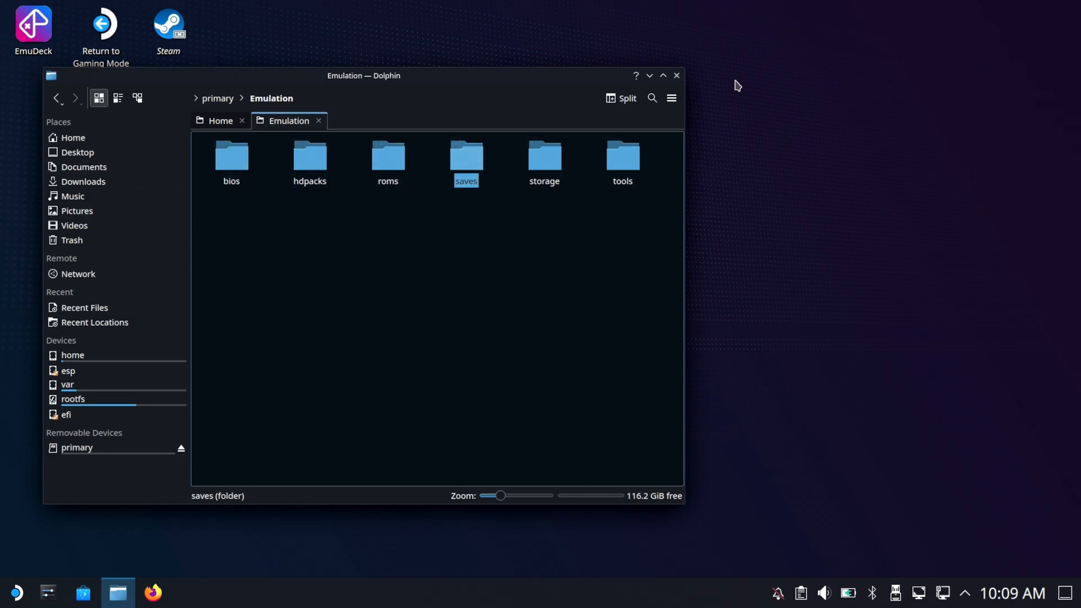
pyautogui.click(676, 74)
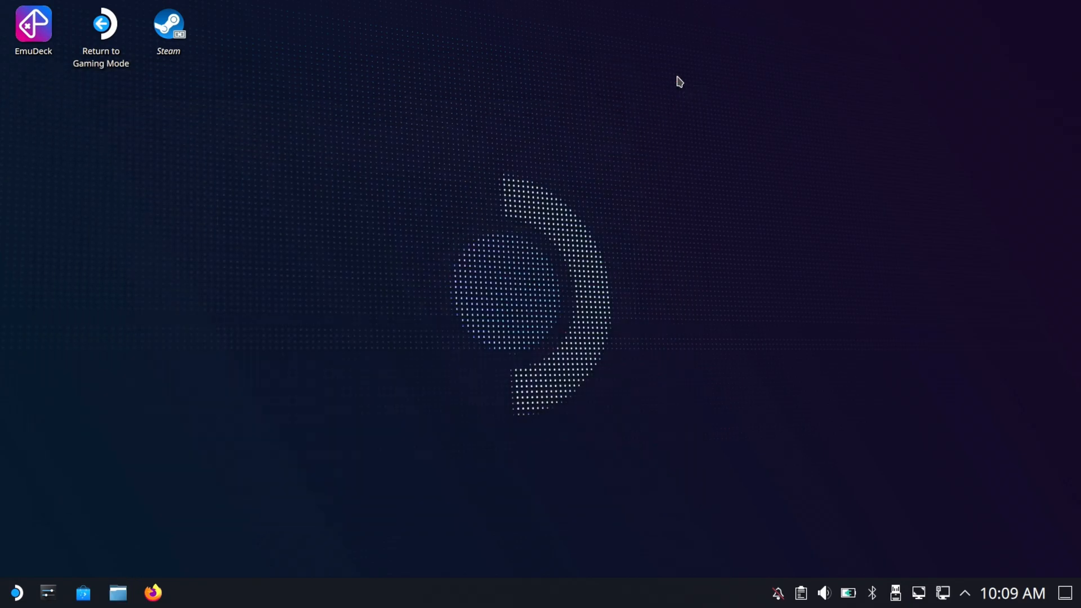
# Step: Relaunch EmuDeck and accept the Launcher updates and ES-DE Update hotfixes
pyautogui.doubleClick(32, 25)
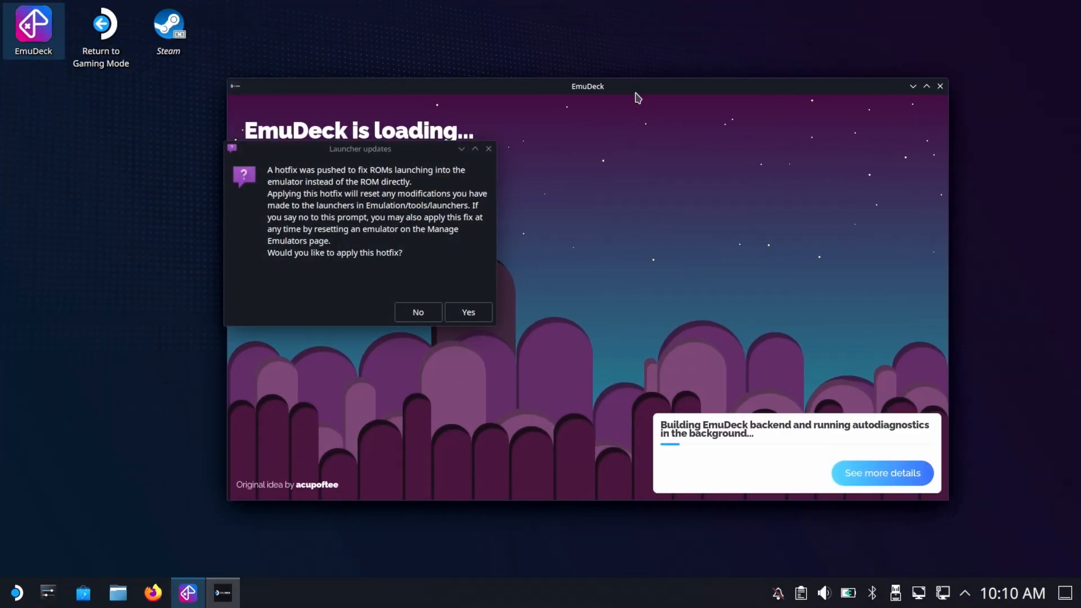
pyautogui.click(418, 313)
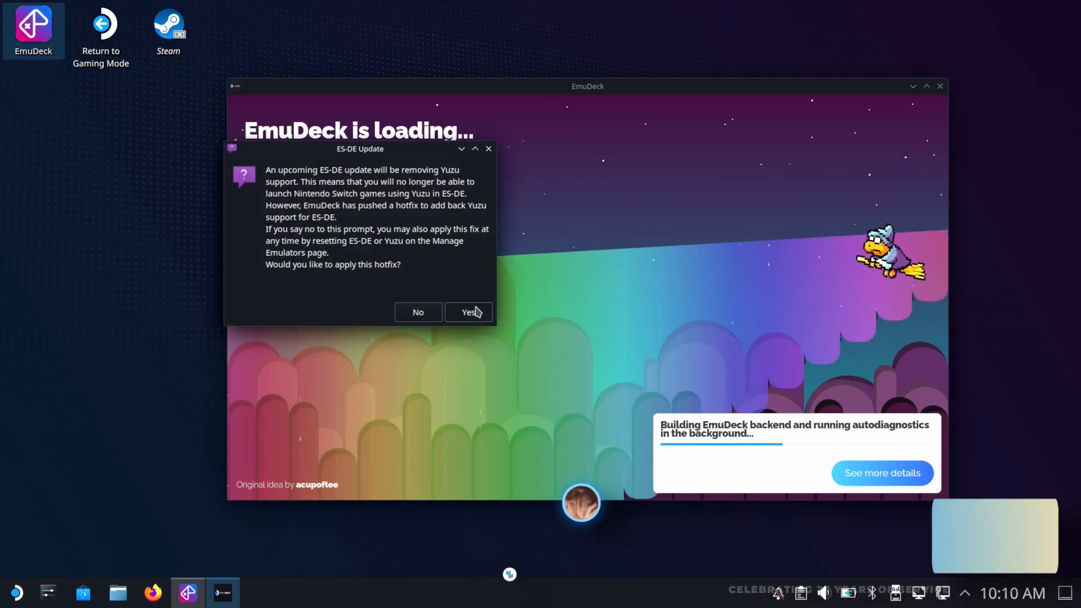
pyautogui.click(468, 311)
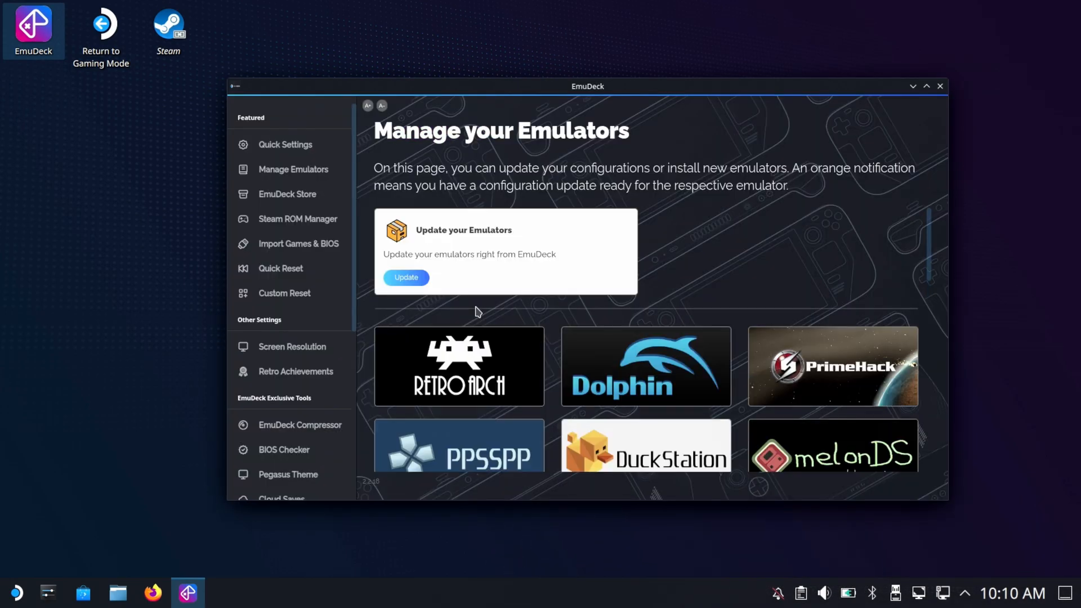
pyautogui.moveTo(233, 559)
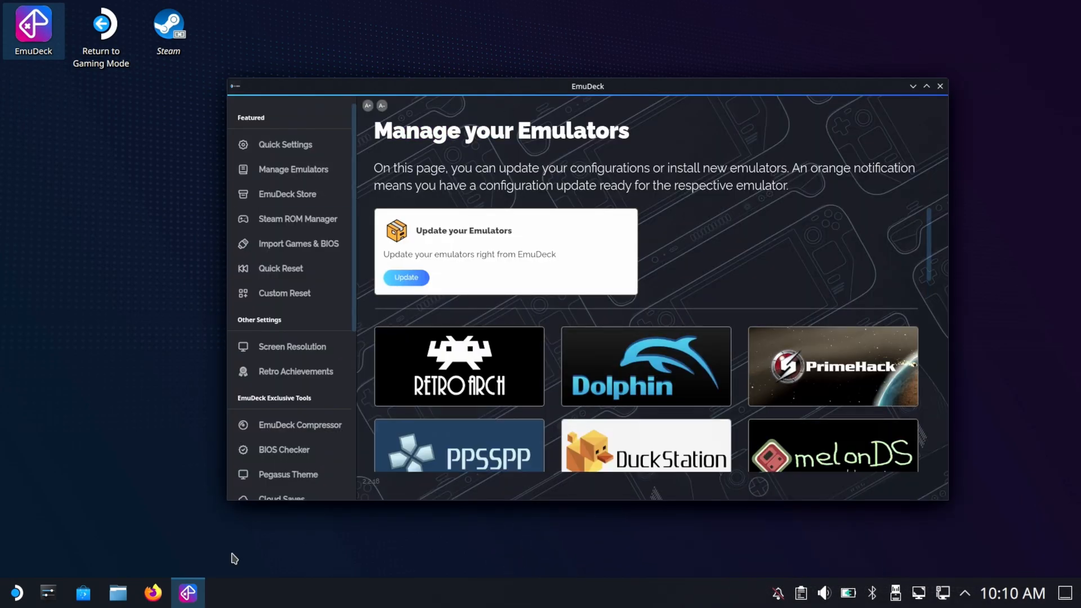